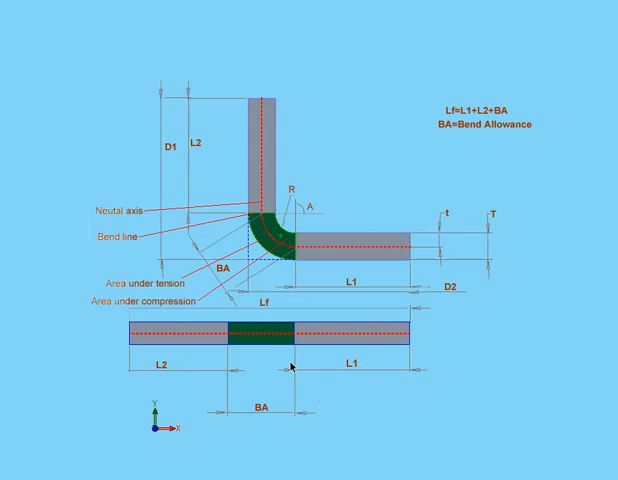
mouse_move(498, 117)
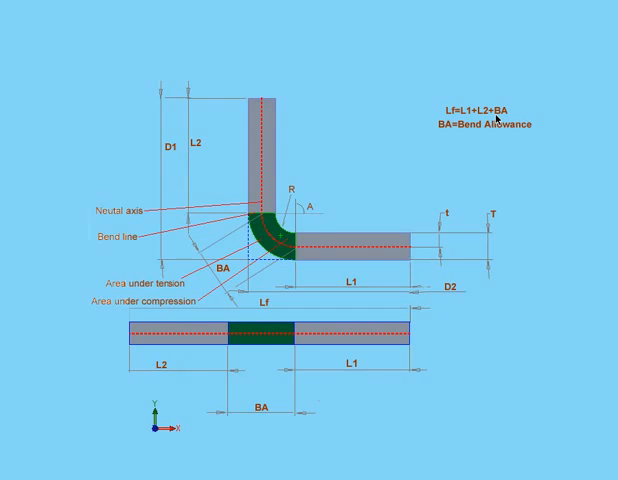